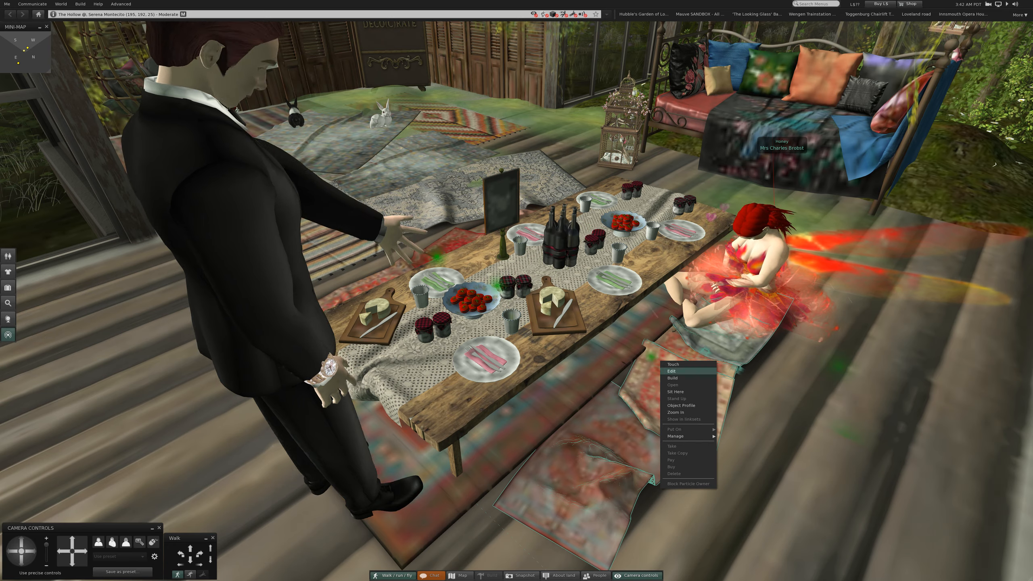
Seat the suited avatar on the floor cushion by the picnic table and choose a pose from its AVsitter menu
click(676, 391)
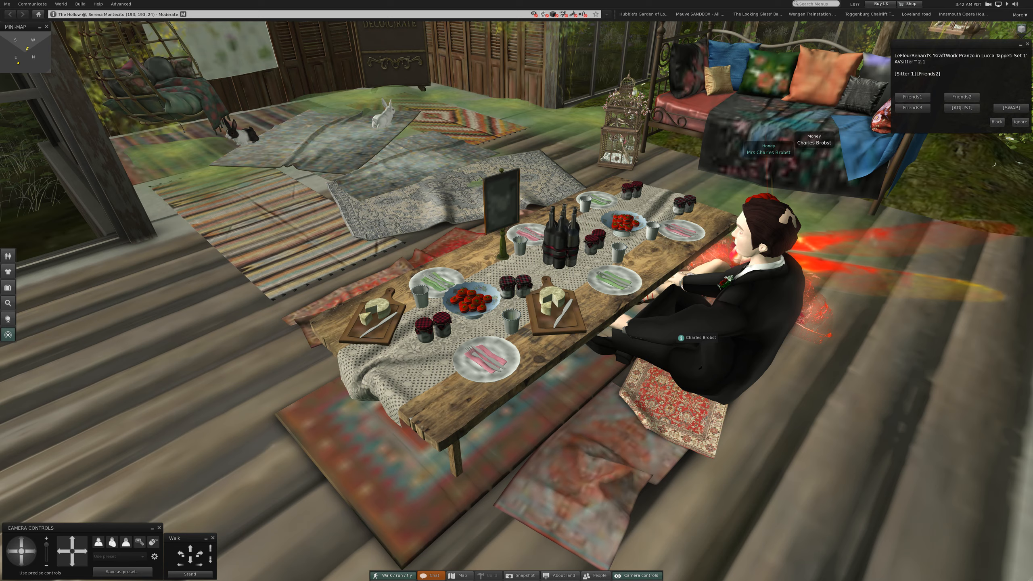
click(960, 107)
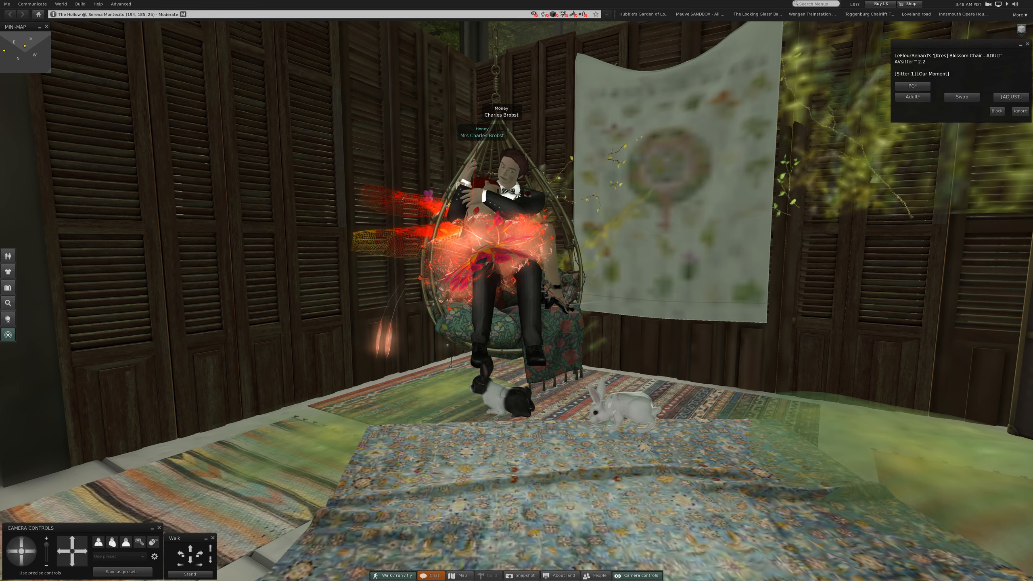
Bring up the Blossom Chair's [ADJUST] pose options from its AVsitter menu
click(1008, 97)
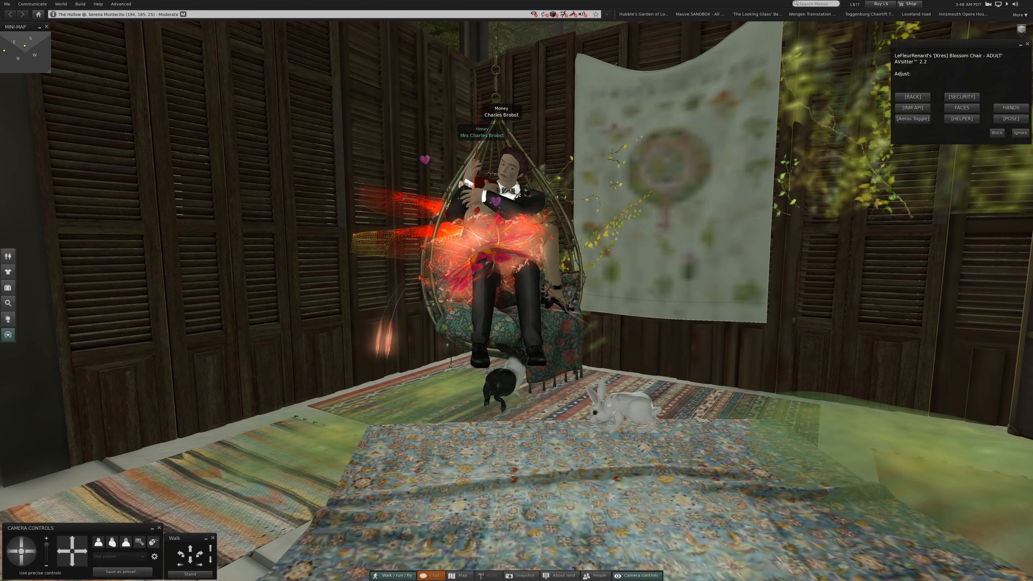